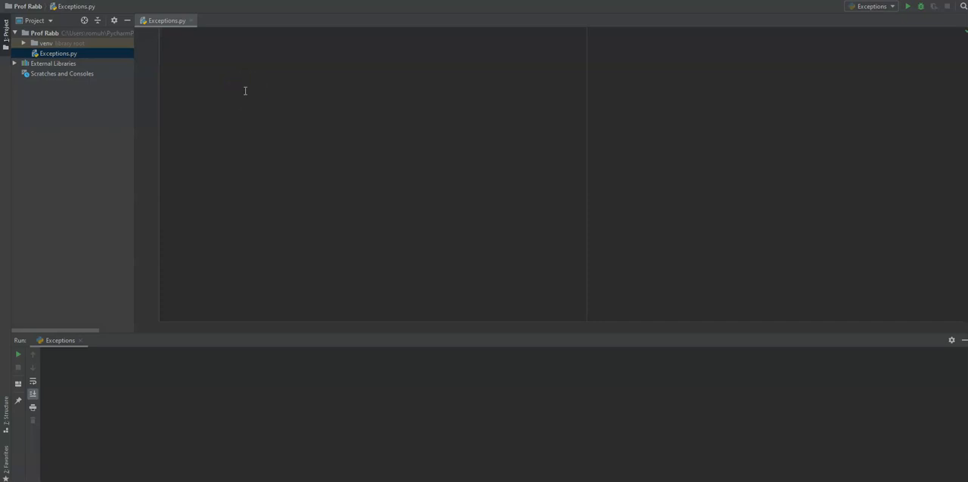
pyautogui.moveTo(251, 89)
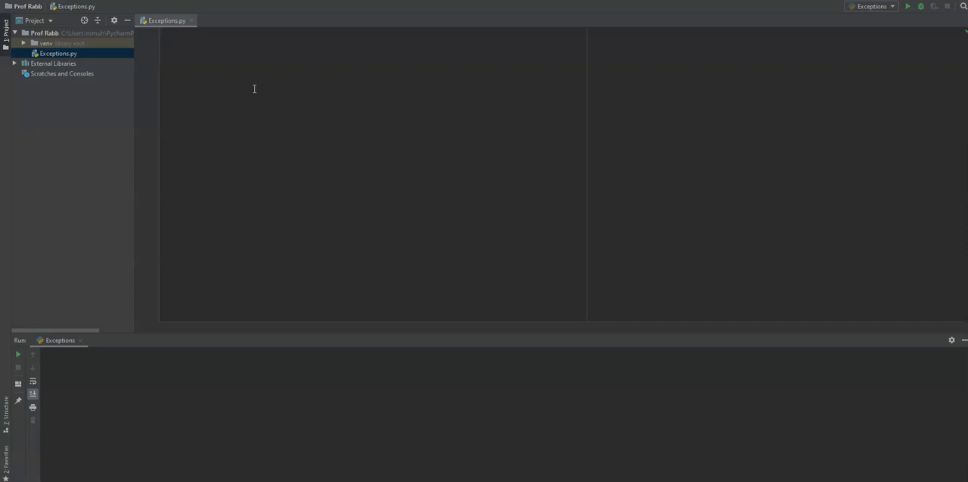
pyautogui.moveTo(251, 98)
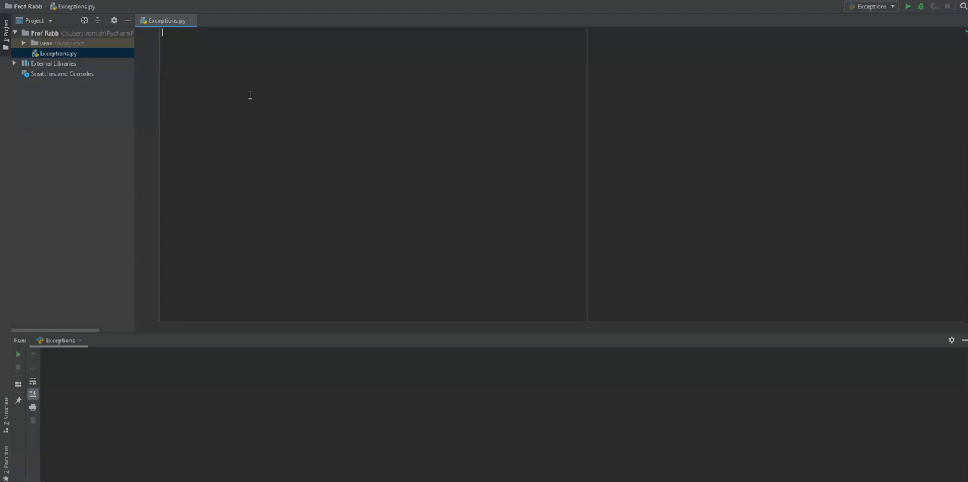
pyautogui.moveTo(230, 94)
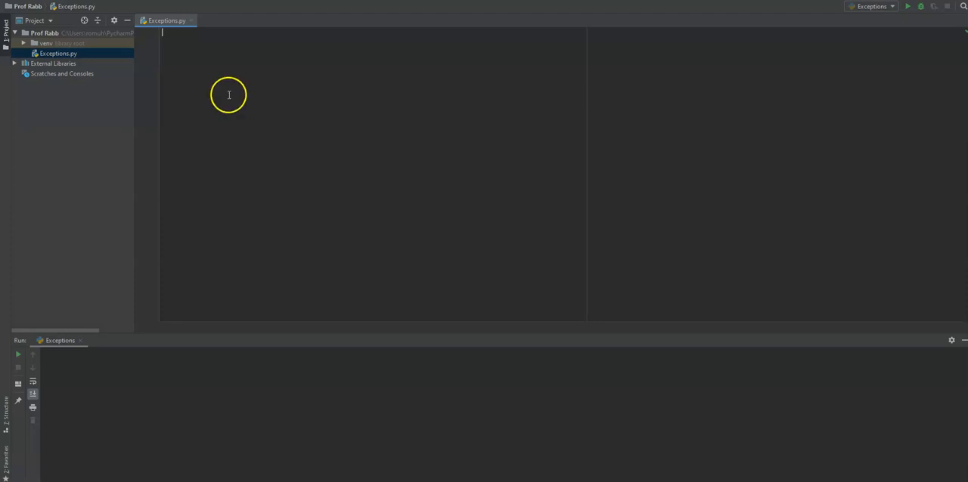
pyautogui.moveTo(180, 170)
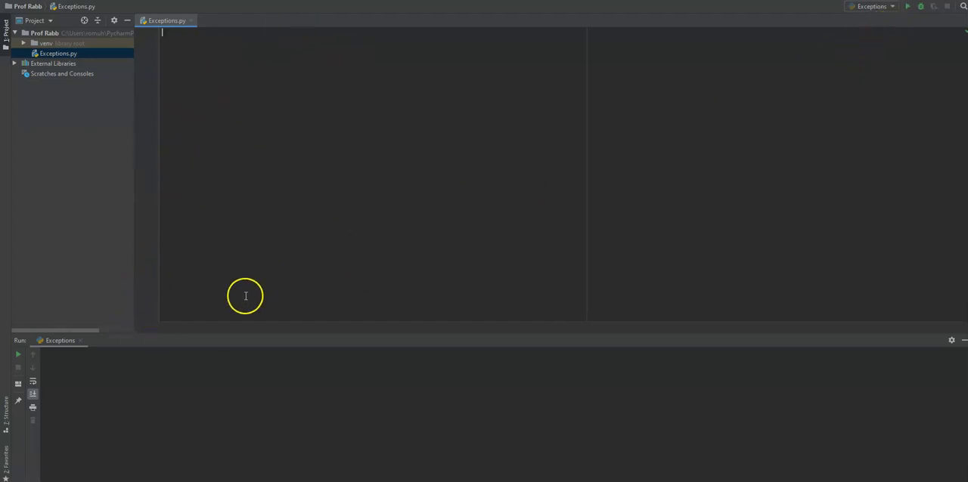
pyautogui.moveTo(96, 408)
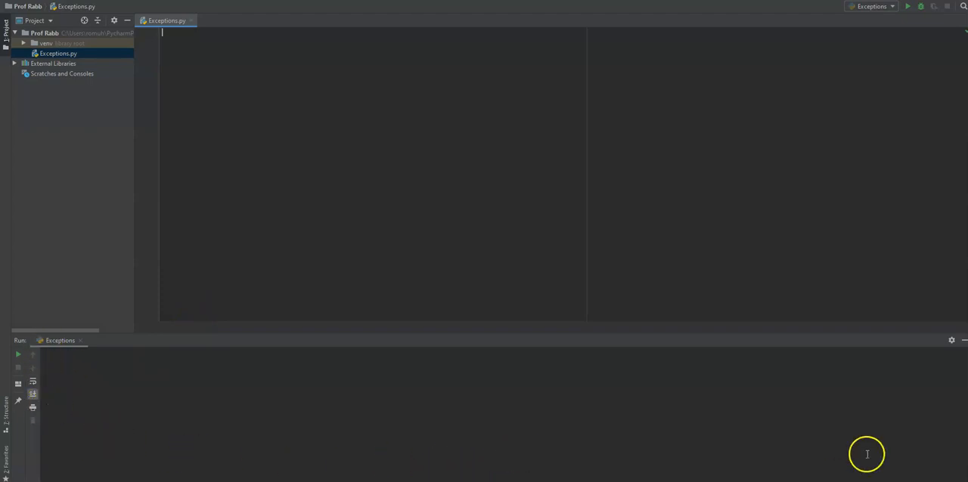
pyautogui.moveTo(266, 381)
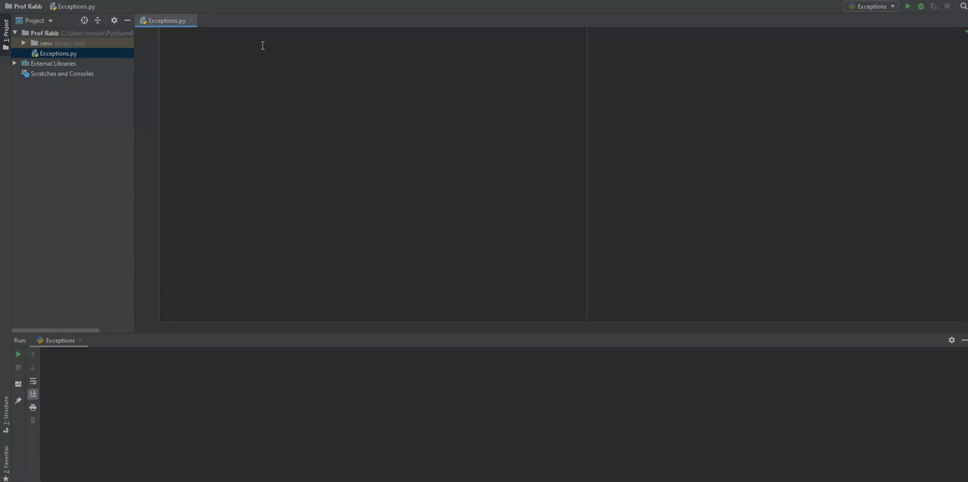
# Write try: with x = input("Enter first number: ") and y = input("Enter second number: ").
pyautogui.write('try:')
pyautogui.write('x =')
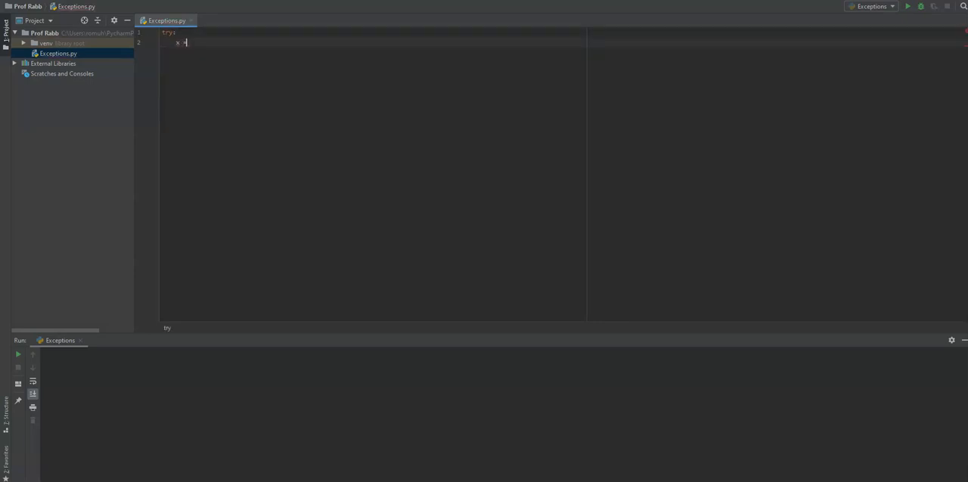
pyautogui.write('input')
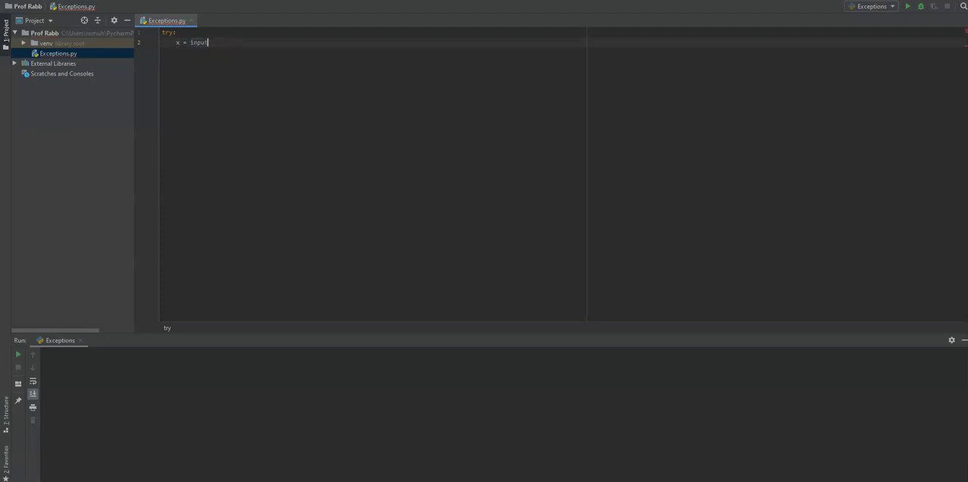
pyautogui.write("('")
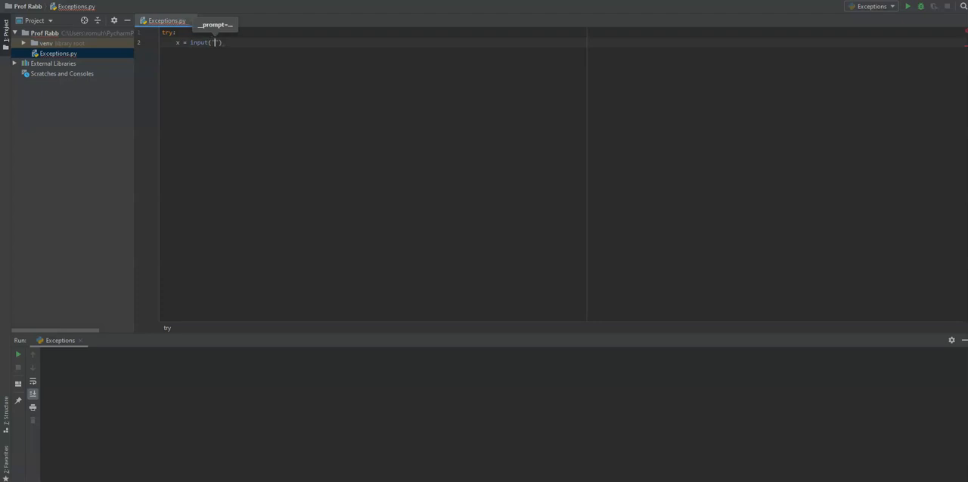
pyautogui.write('Enter first number:')
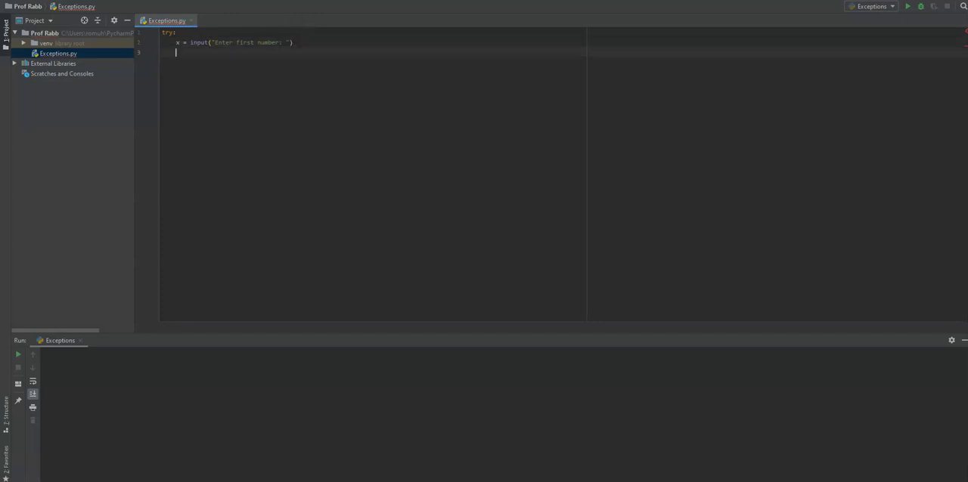
pyautogui.write('y = input("')
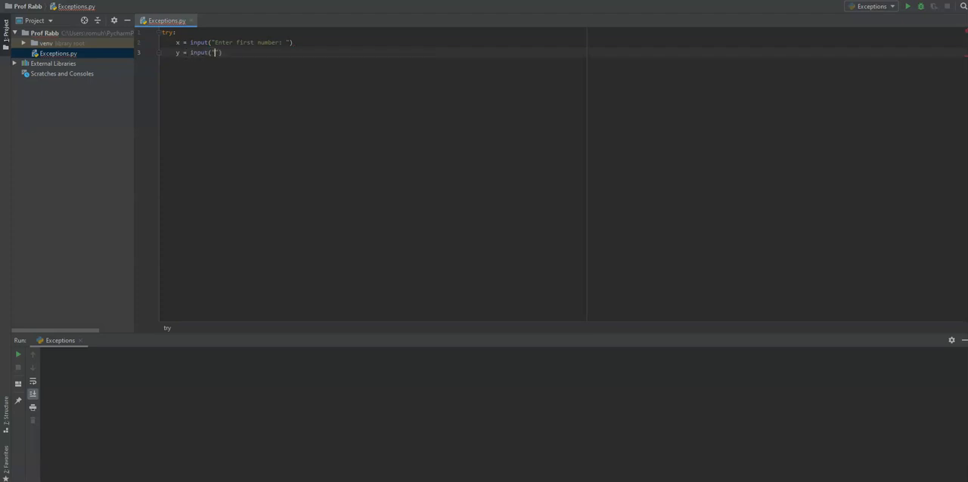
pyautogui.write('Enter second number:')
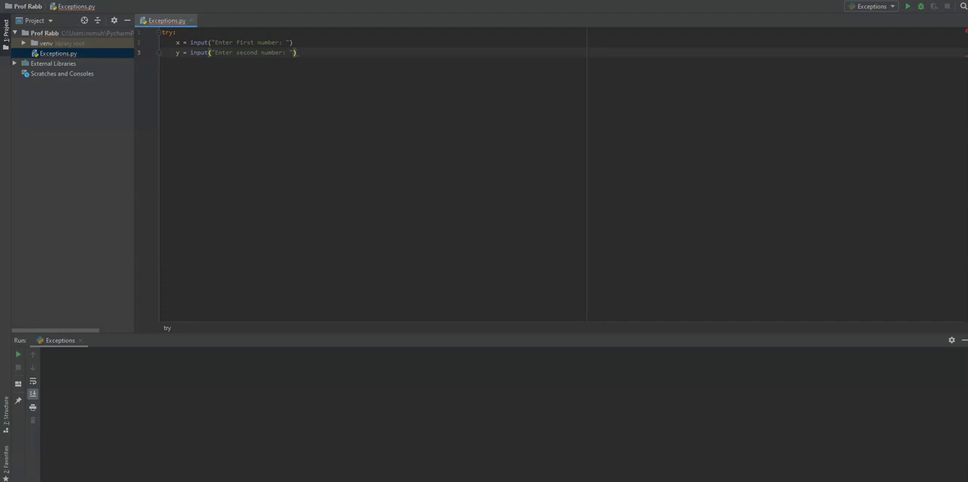
pyautogui.press('enter')
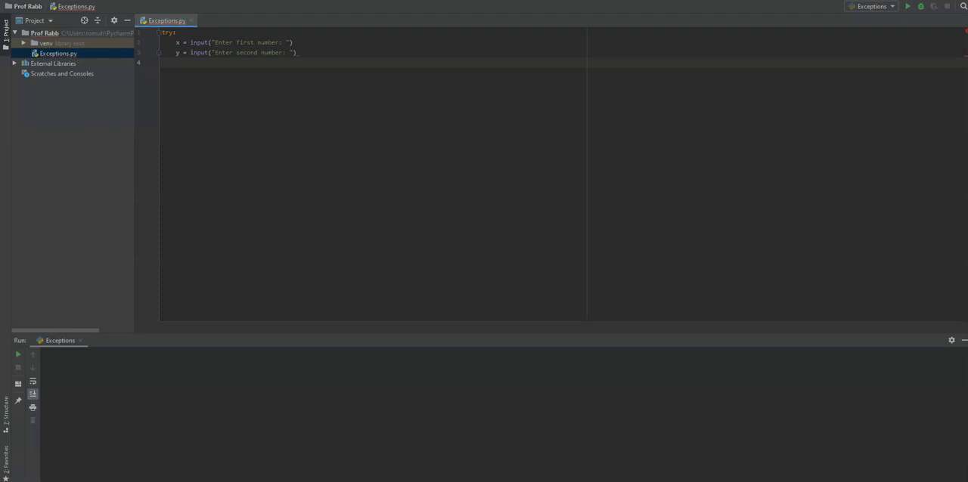
# Add number = int(x) / int(y) and print(number) inside the try block.
pyautogui.write('number =')
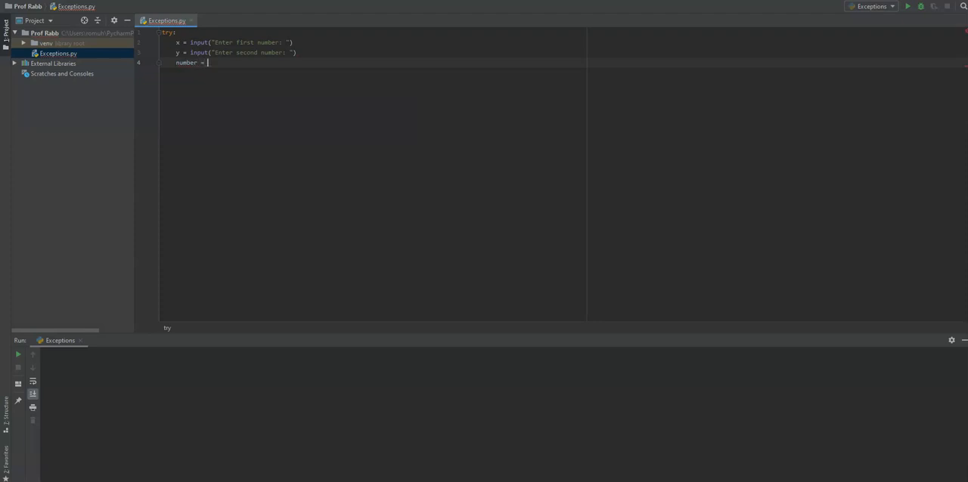
pyautogui.write('int()')
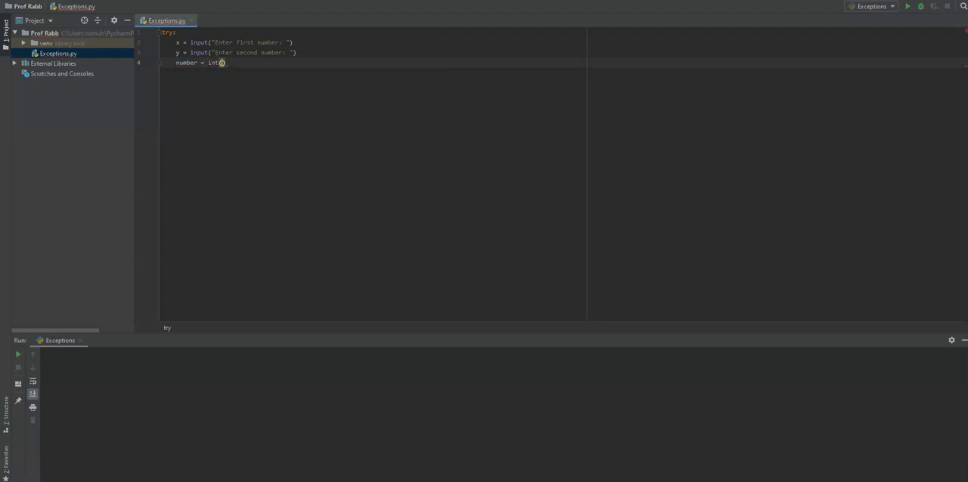
pyautogui.write('x')
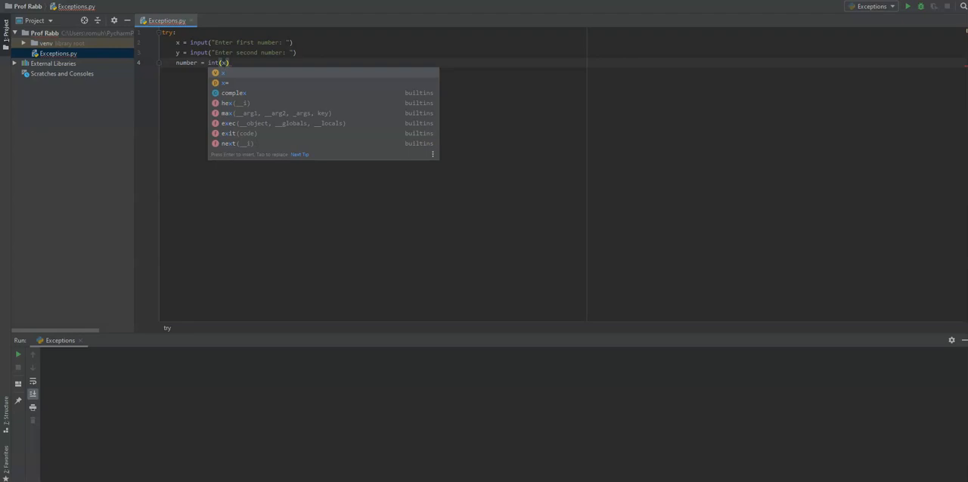
pyautogui.press('Escape')
pyautogui.write(' /')
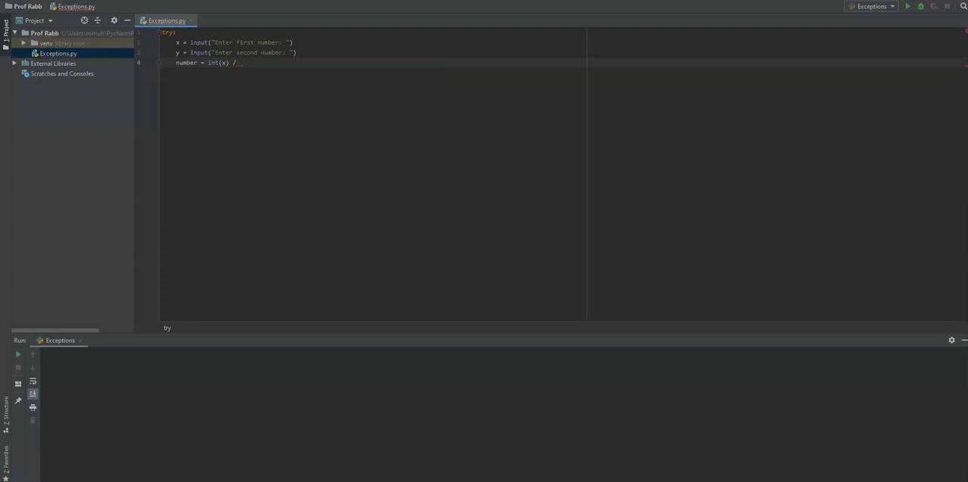
pyautogui.write('int(y')
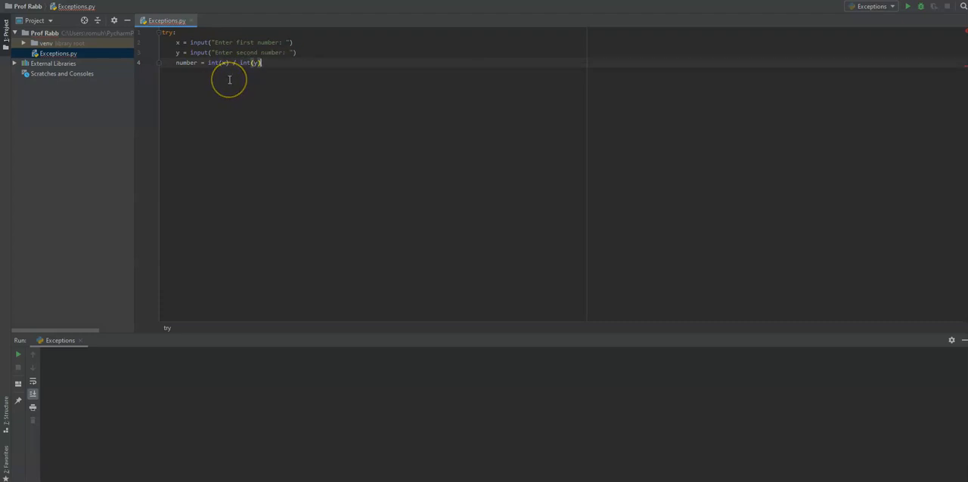
pyautogui.write('print')
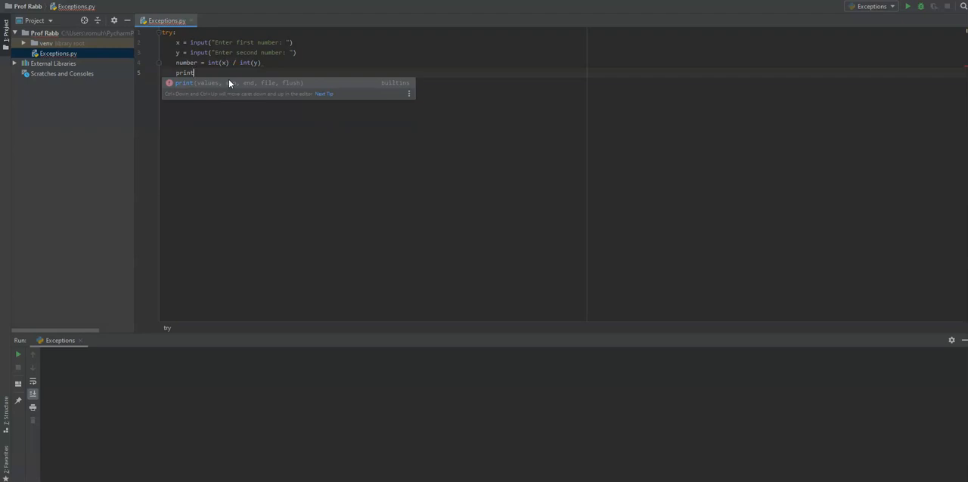
pyautogui.write('number)')
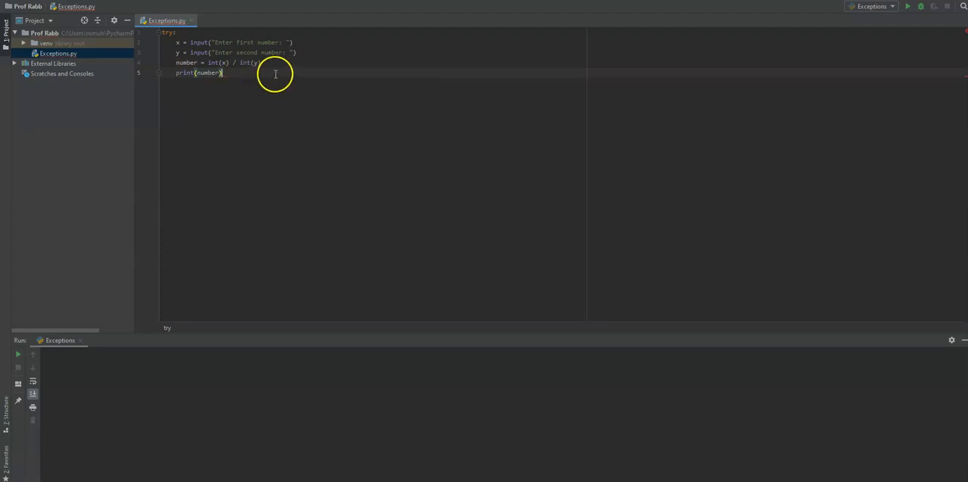
pyautogui.moveTo(248, 80)
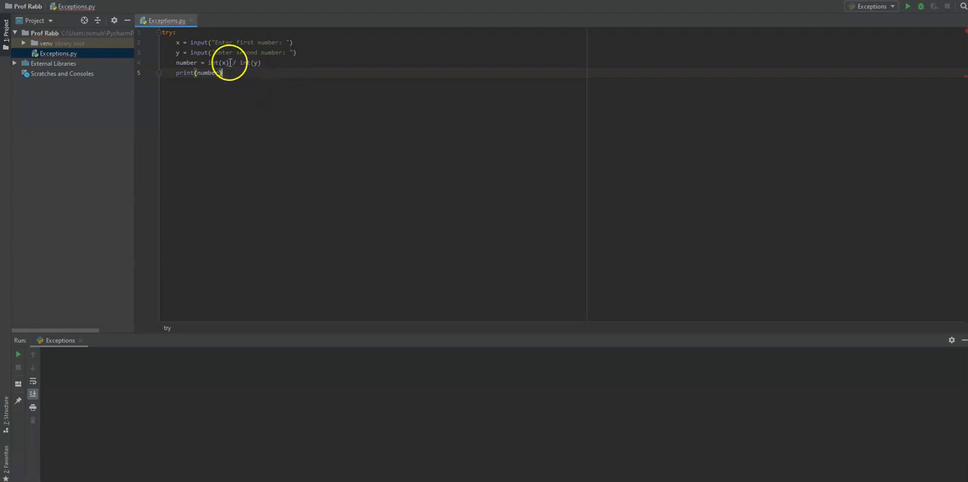
pyautogui.moveTo(242, 90)
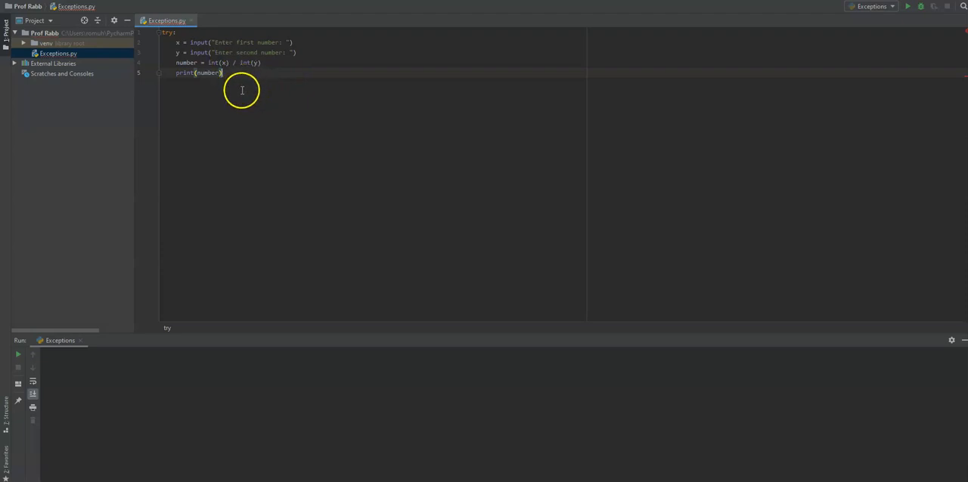
pyautogui.moveTo(239, 94)
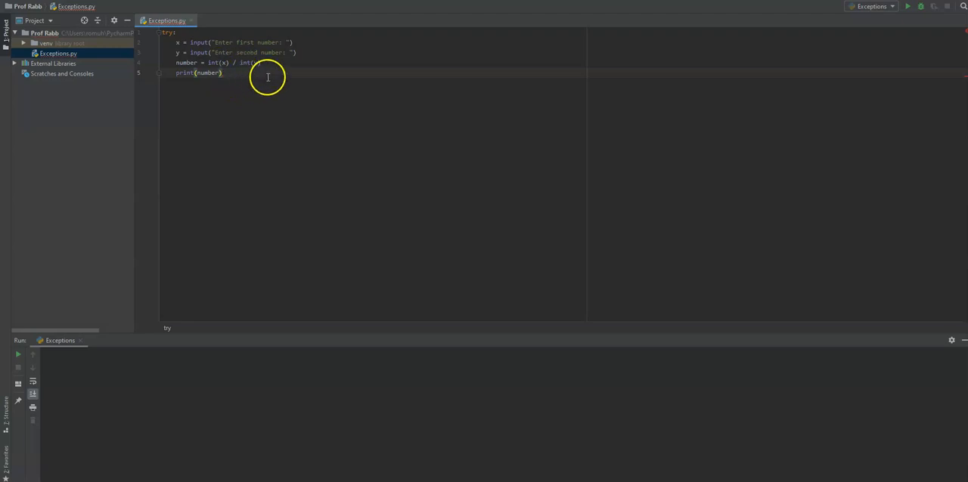
pyautogui.write('(y)')
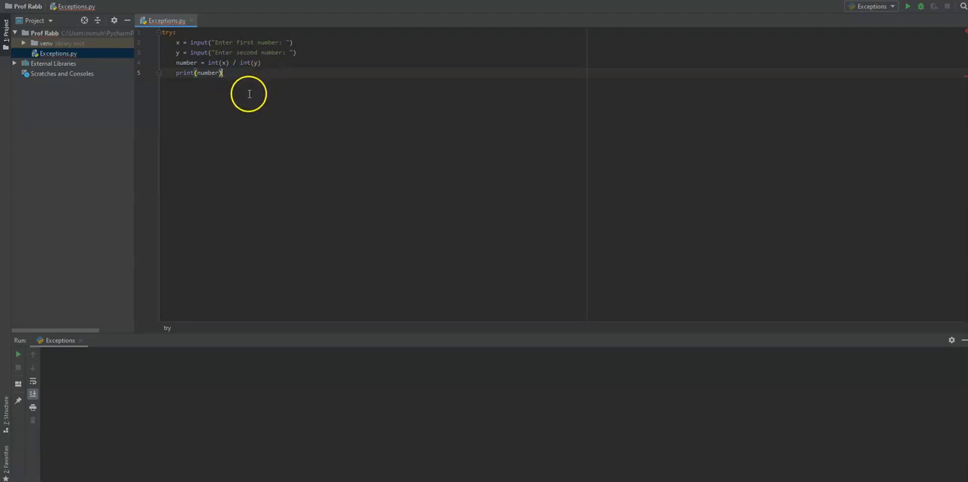
pyautogui.moveTo(242, 103)
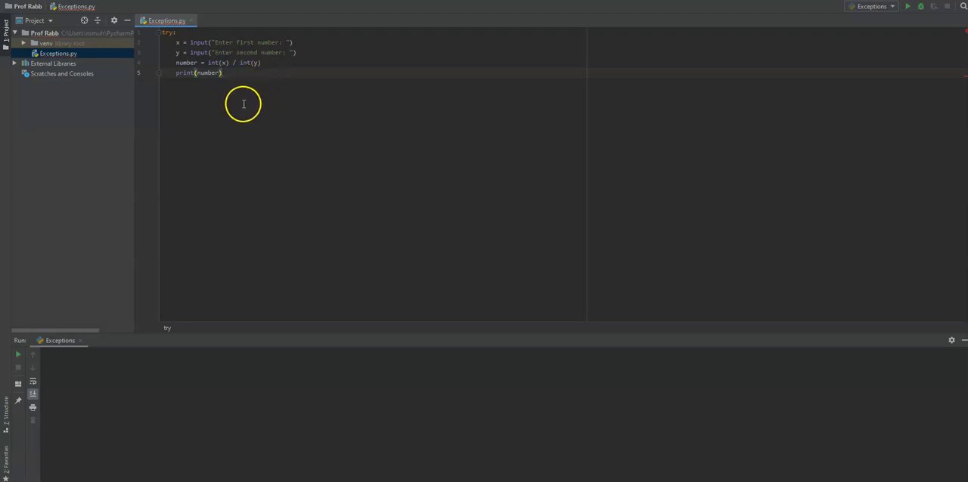
pyautogui.moveTo(242, 118)
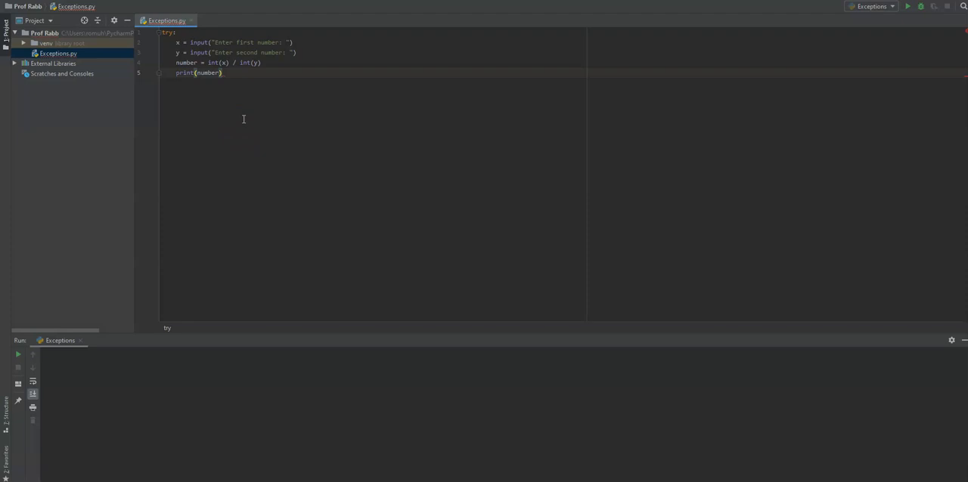
# Add an except: clause whose body is print("Error: Divided by Zero").
pyautogui.press('enter')
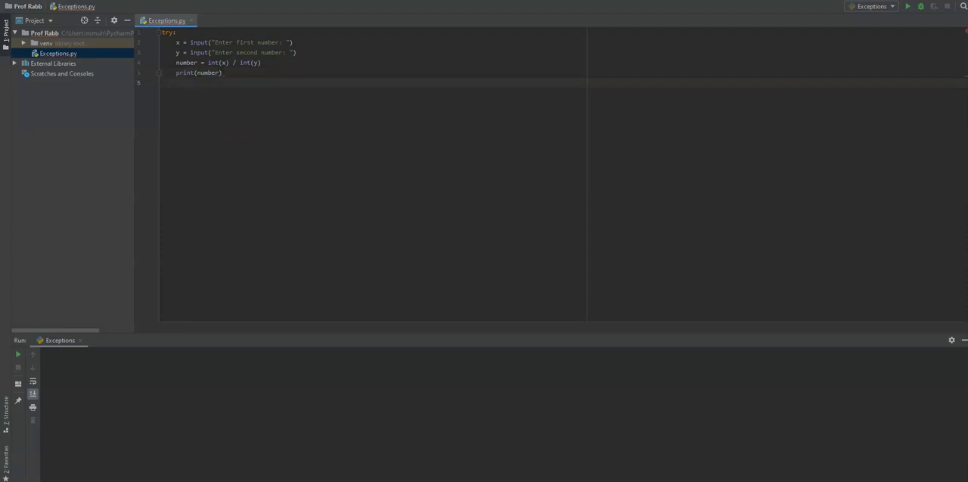
pyautogui.write('except:')
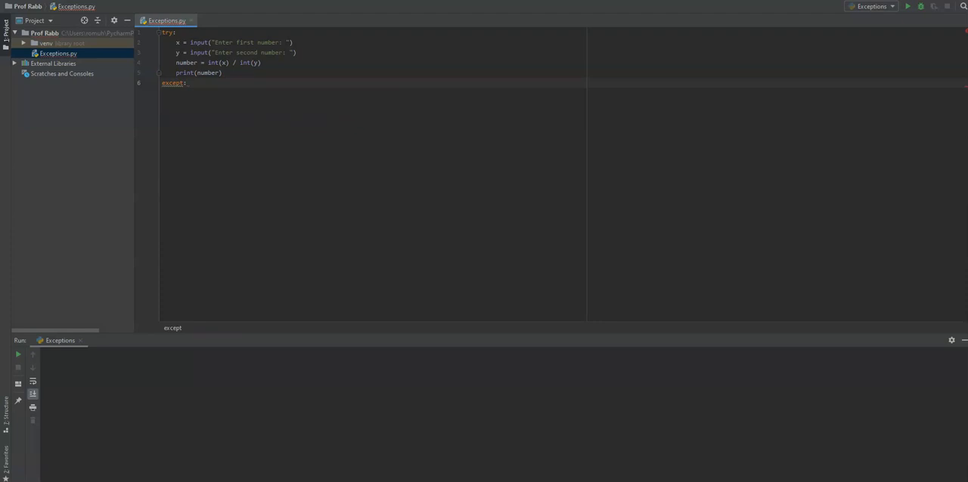
pyautogui.press('enter')
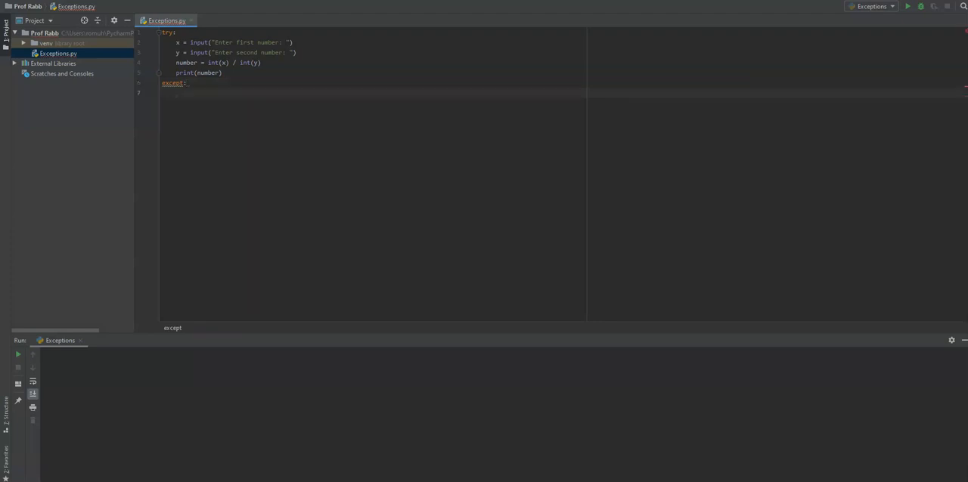
pyautogui.write('print(')
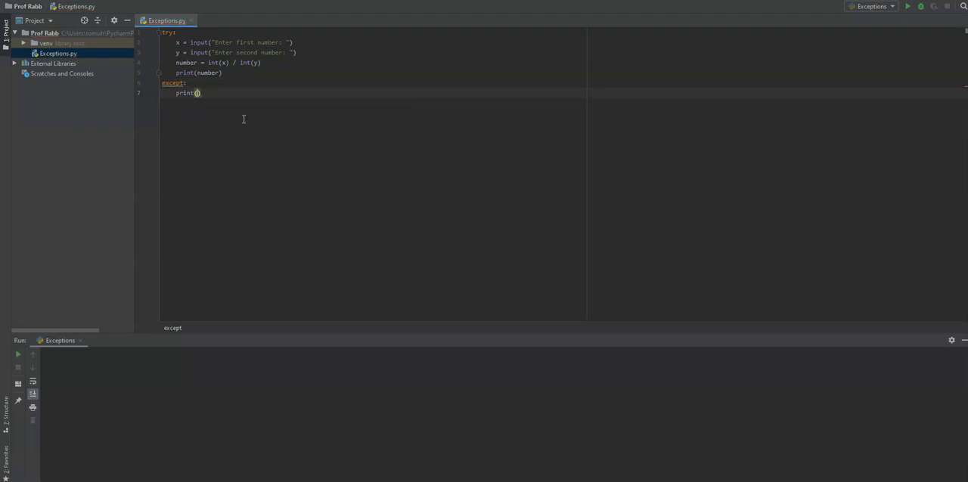
pyautogui.write('"')
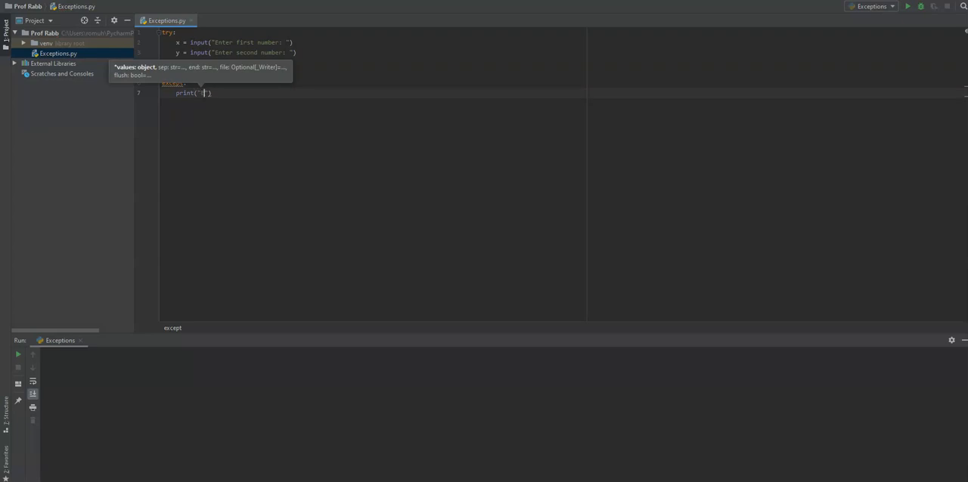
pyautogui.write('Error: Divided by Zero')
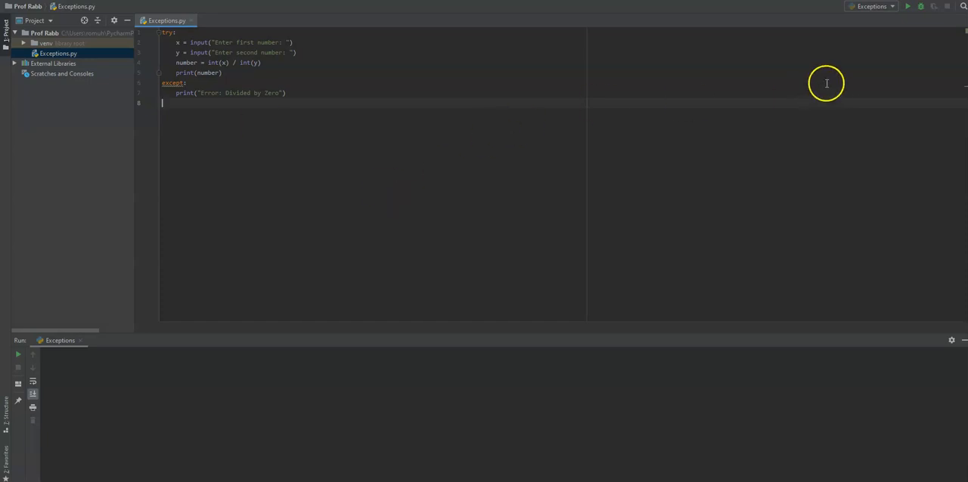
# Run Exceptions.py with zero-division inputs so it prints Error: Divided by Zero.
pyautogui.click(907, 6)
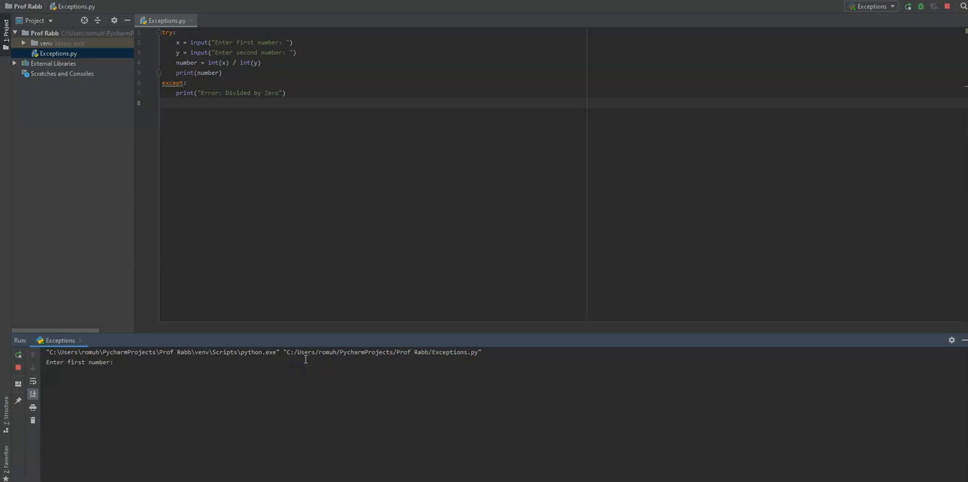
pyautogui.press('enter')
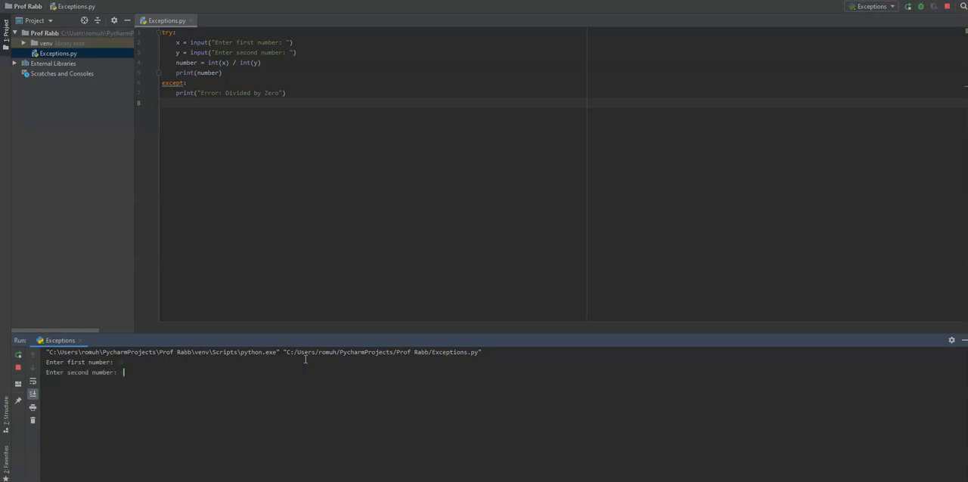
pyautogui.write('20')
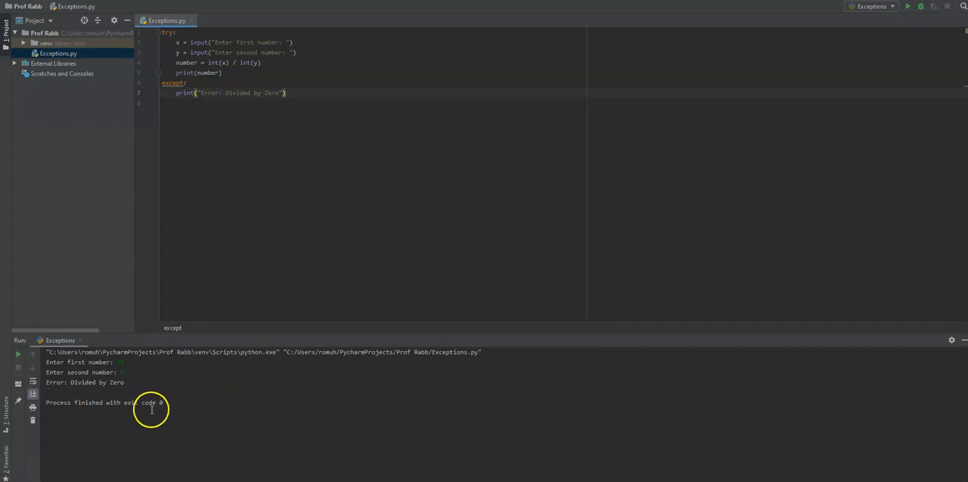
pyautogui.moveTo(151, 412)
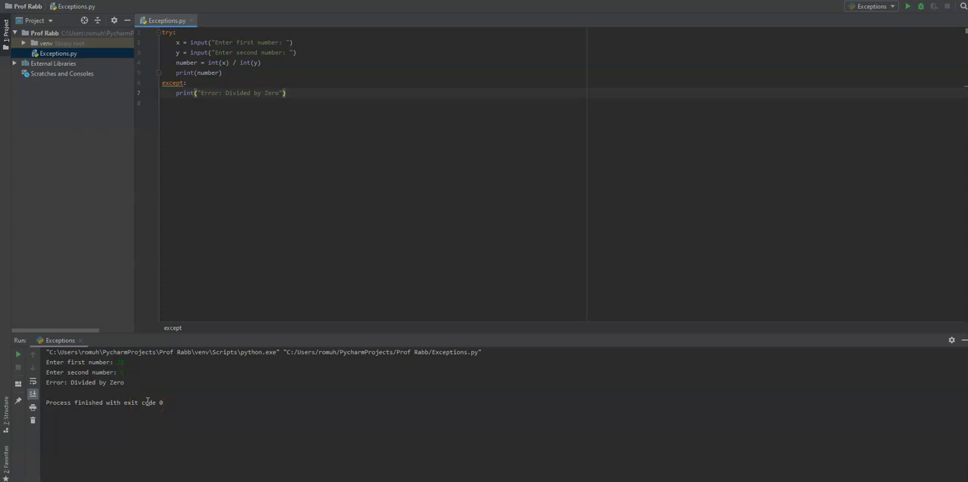
pyautogui.moveTo(218, 281)
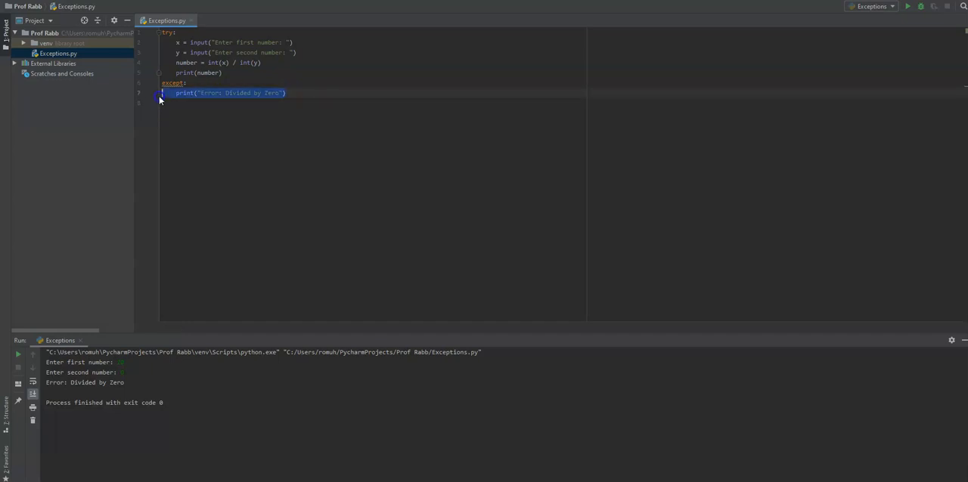
# Replace the hardcoded message with except ZeroDivisionError as err: and print(err).
pyautogui.press('Delete')
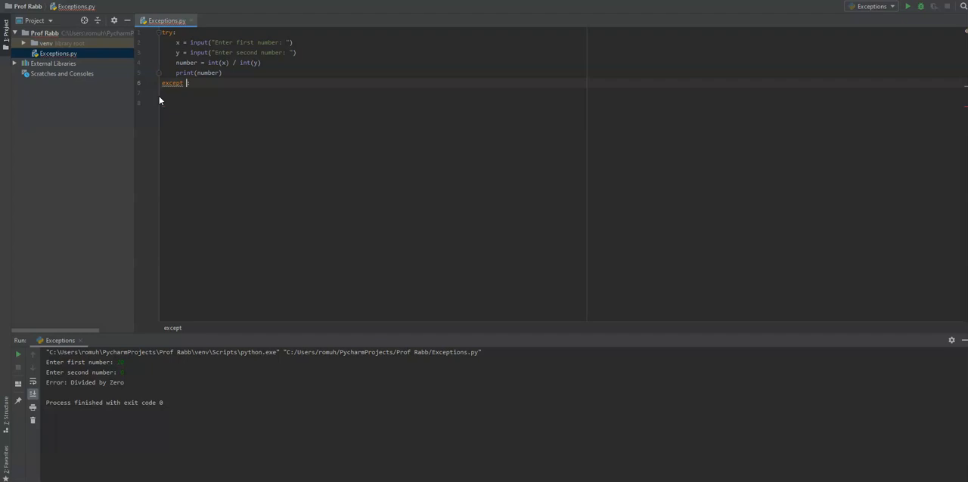
pyautogui.write(':')
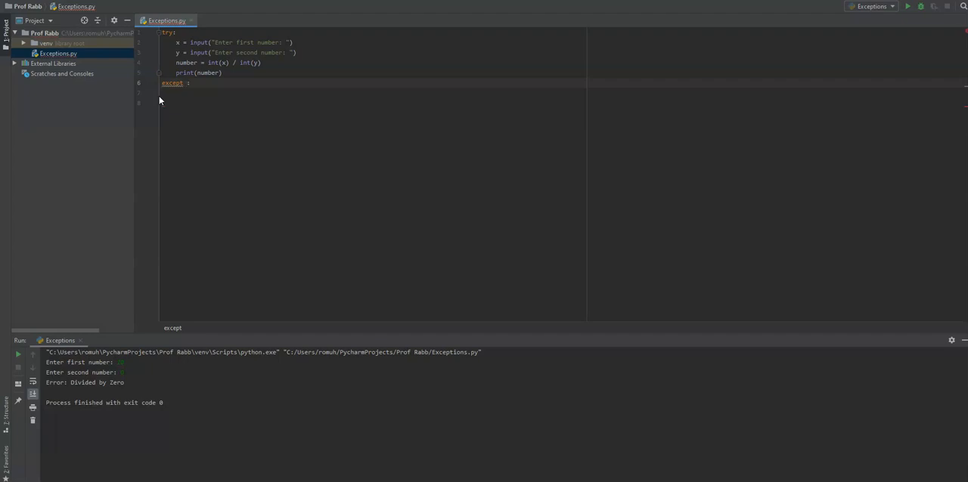
pyautogui.write('err')
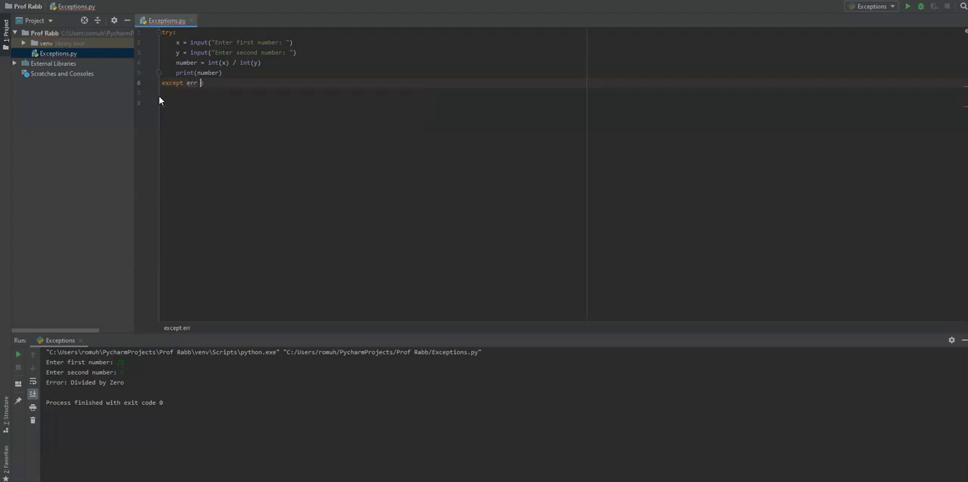
pyautogui.write(':')
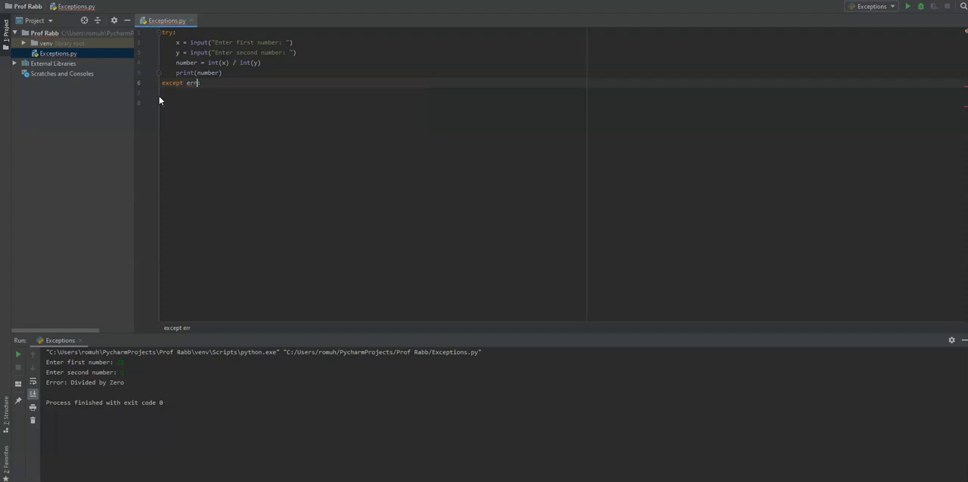
pyautogui.write(':')
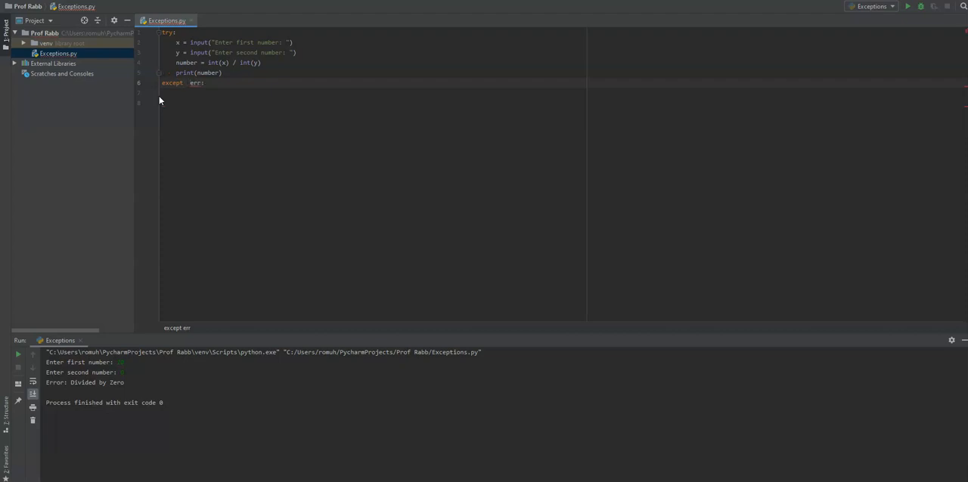
pyautogui.write('ZeroDivisionError as')
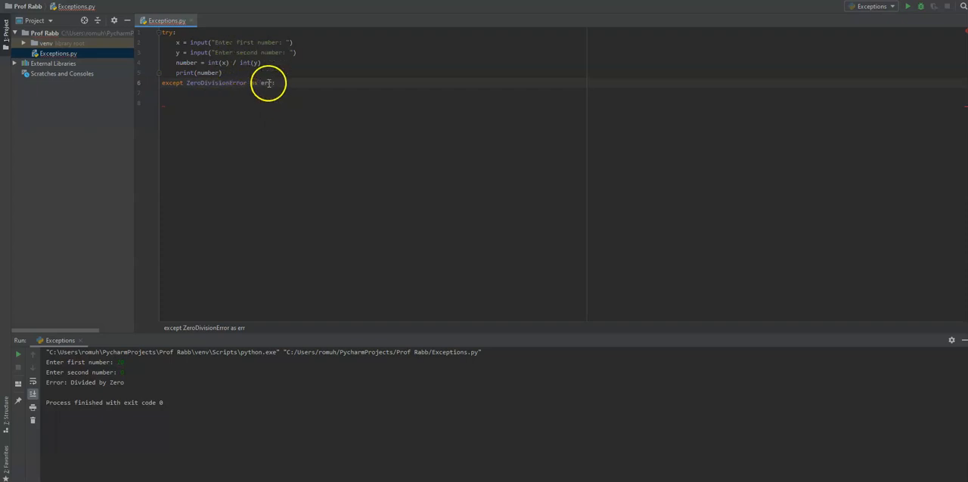
pyautogui.moveTo(266, 83)
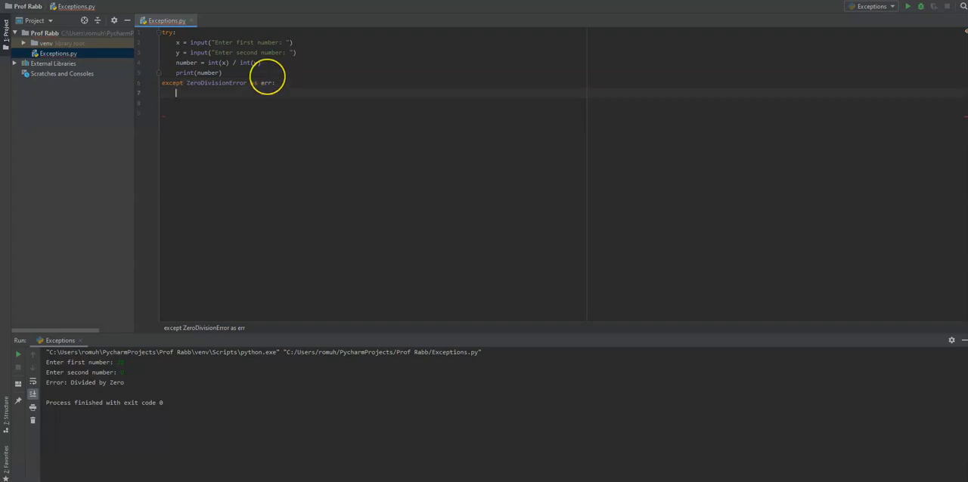
pyautogui.write('print')
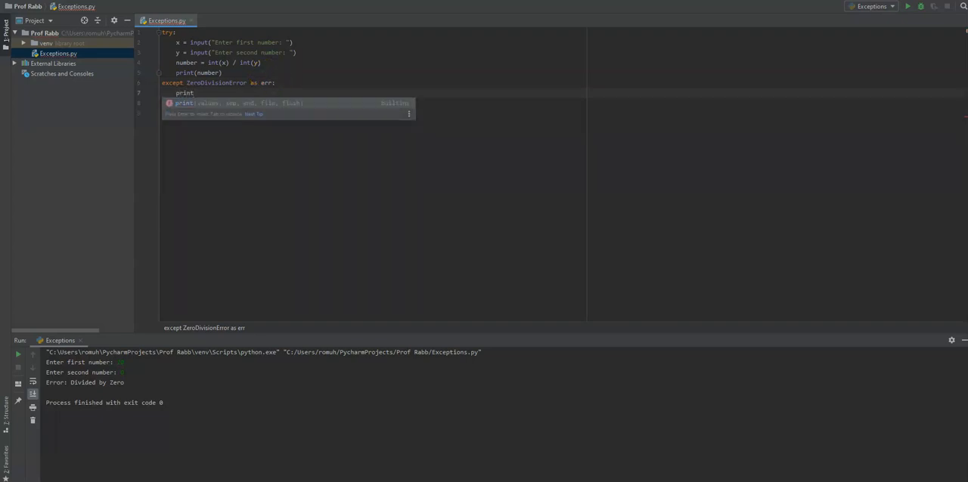
pyautogui.write('(err')
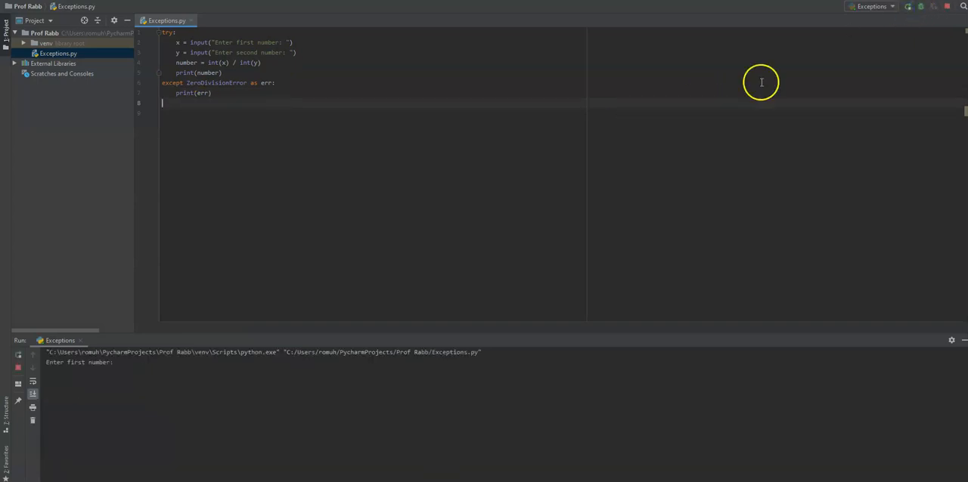
# Rerun with zero-division inputs and select the printed division by zero message.
pyautogui.click(157, 363)
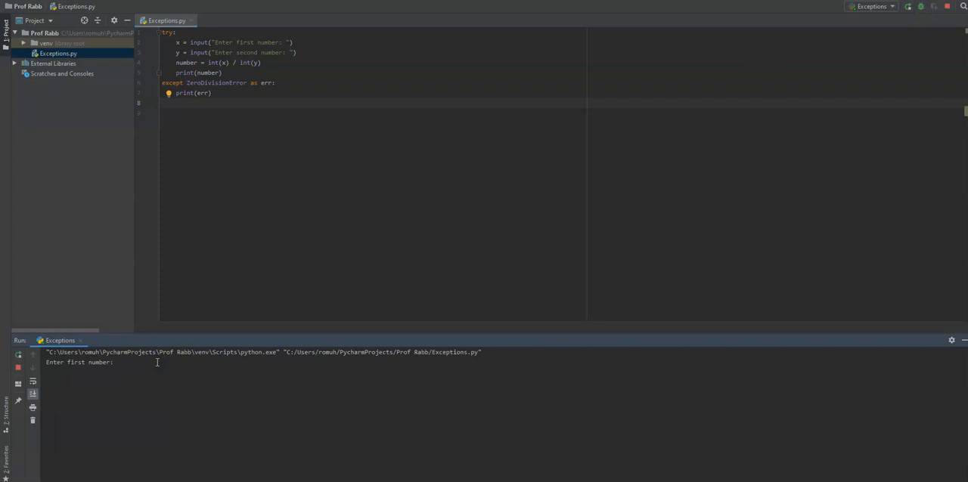
pyautogui.click(121, 363)
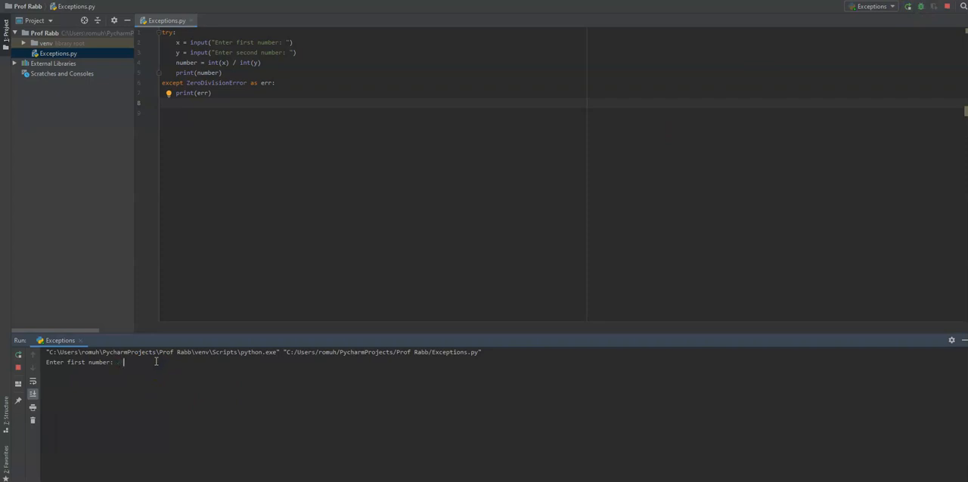
pyautogui.press('enter')
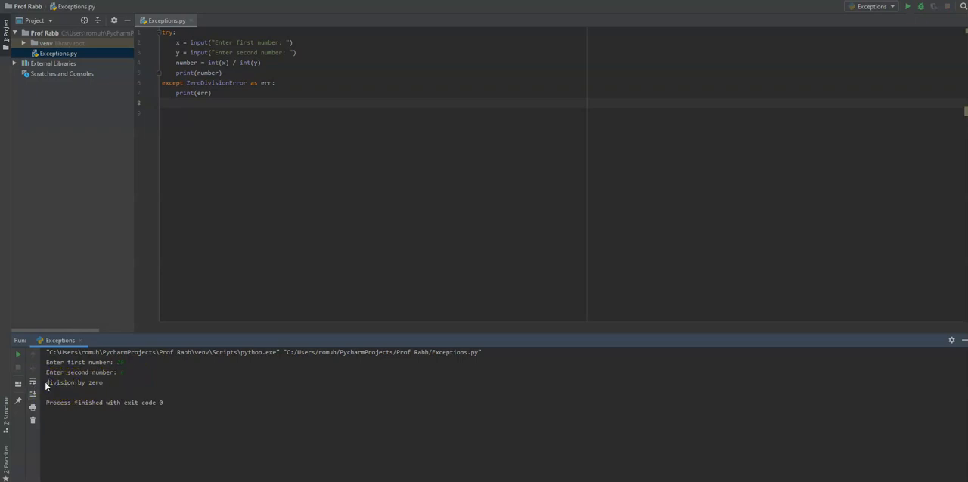
pyautogui.doubleClick(73, 383)
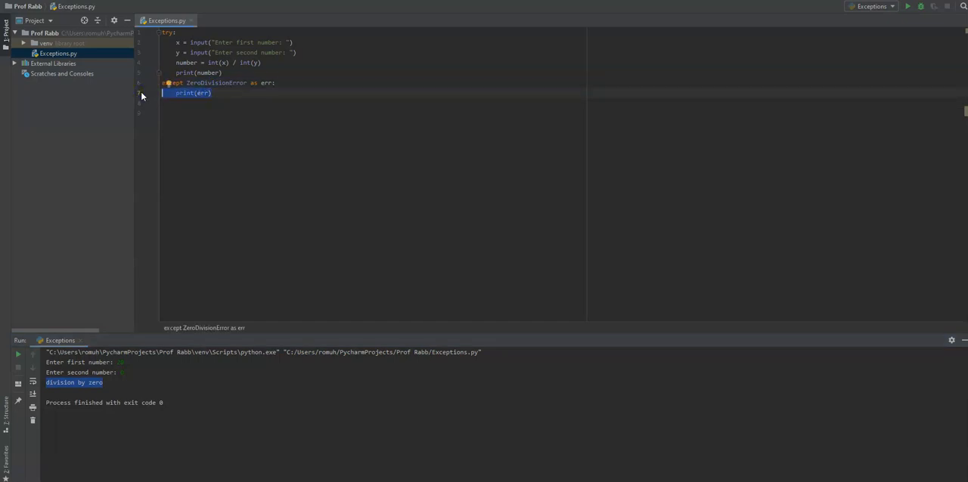
pyautogui.moveTo(239, 124)
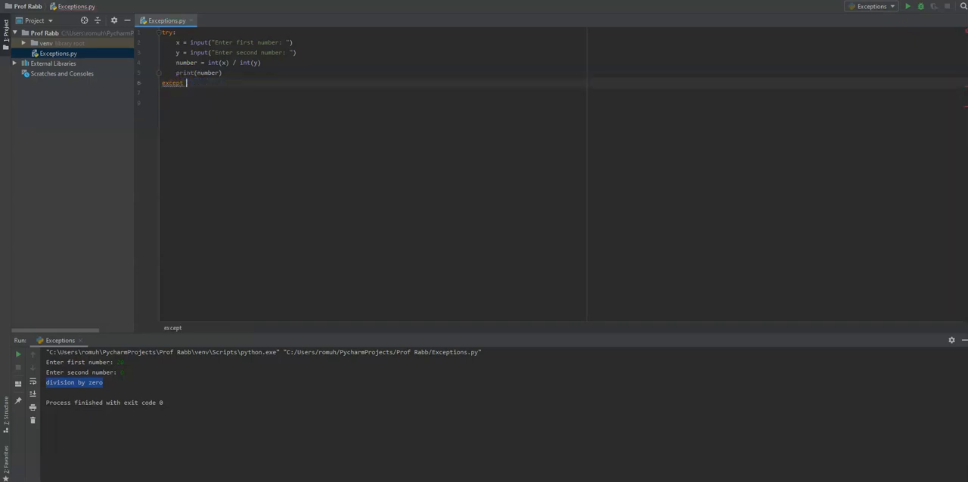
pyautogui.write(':')
pyautogui.write('print(err)')
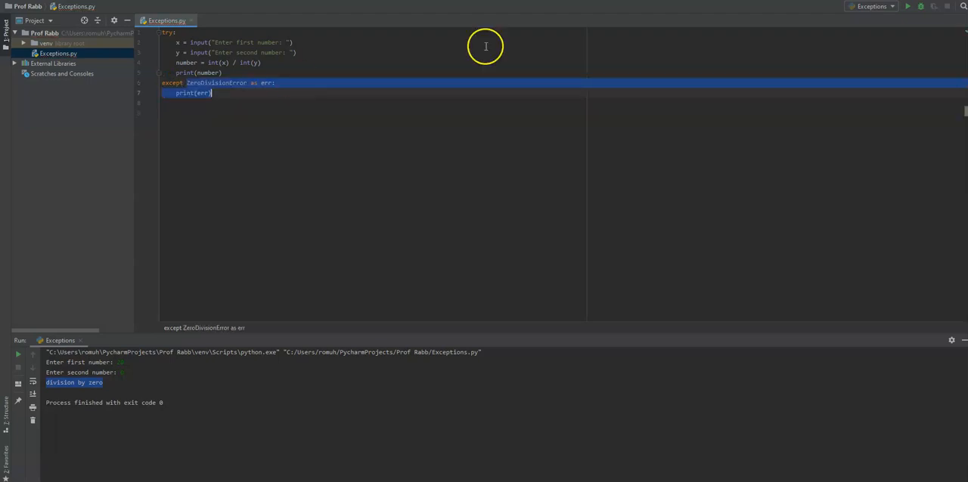
# Change ZeroDivisionError to ValueError as err and add print(err) beneath it.
pyautogui.click(205, 93)
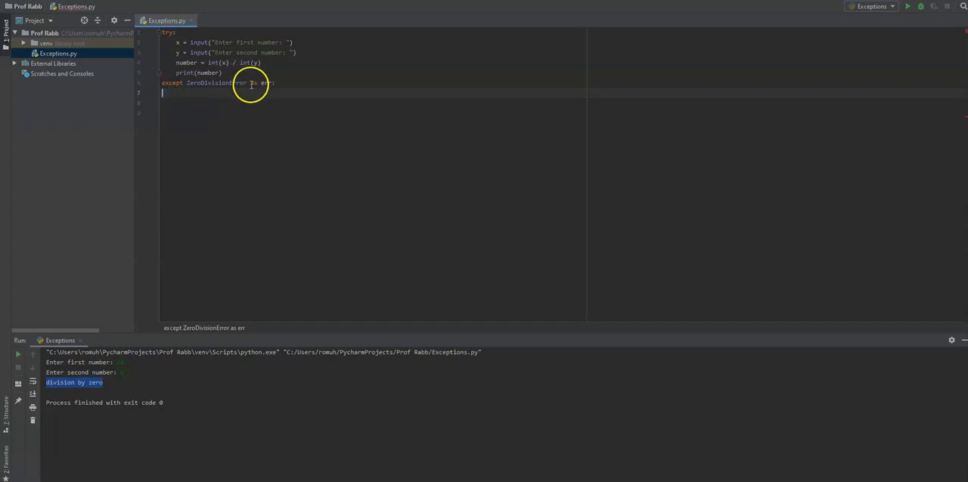
pyautogui.doubleClick(215, 83)
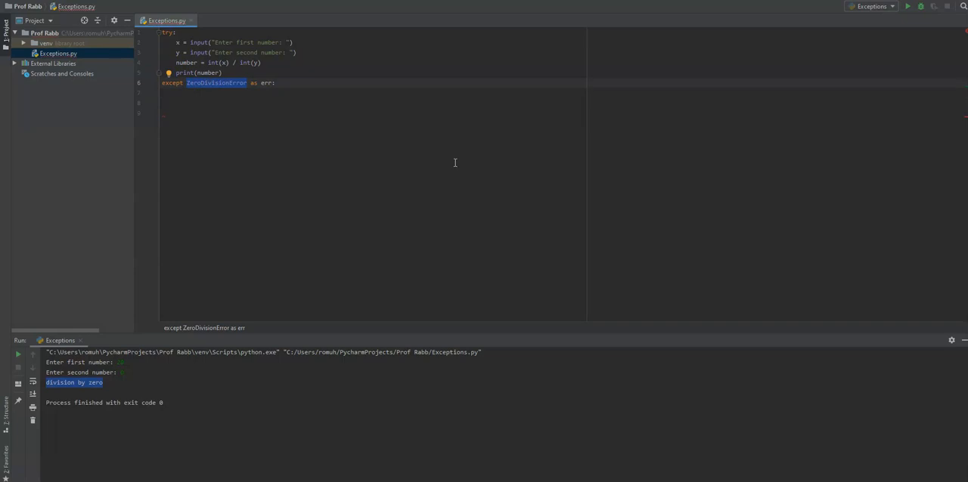
pyautogui.write('Valu as err:')
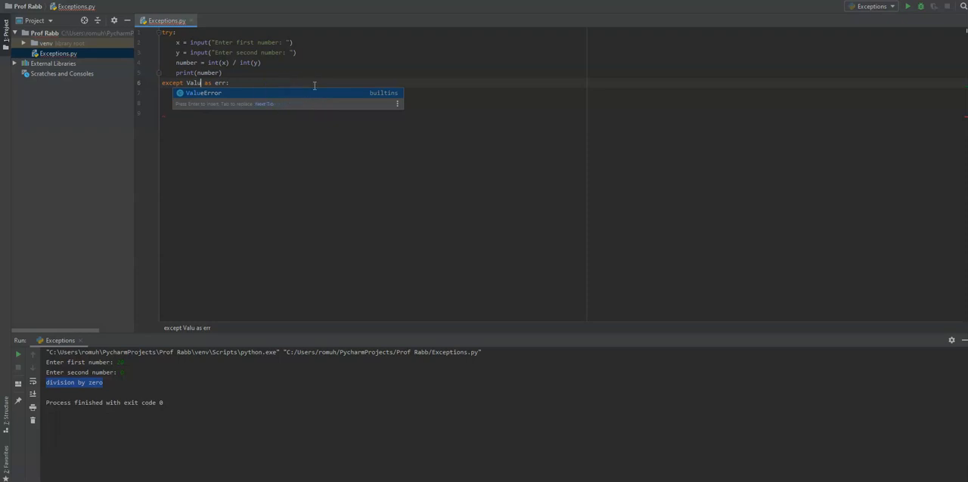
pyautogui.press('Tab')
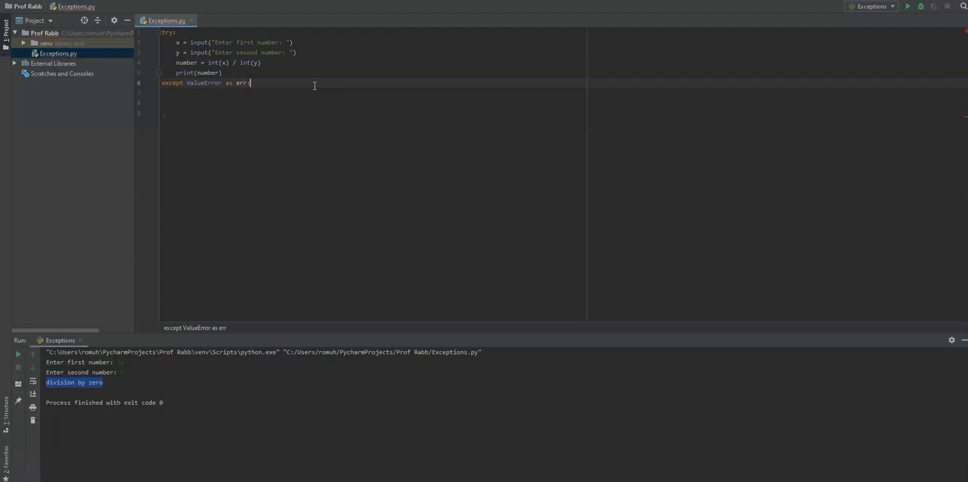
pyautogui.press('enter')
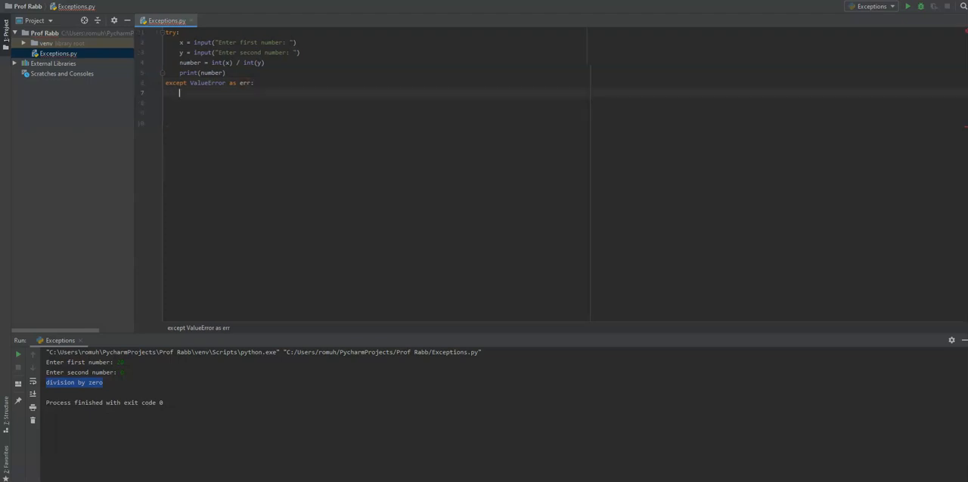
pyautogui.write('print')
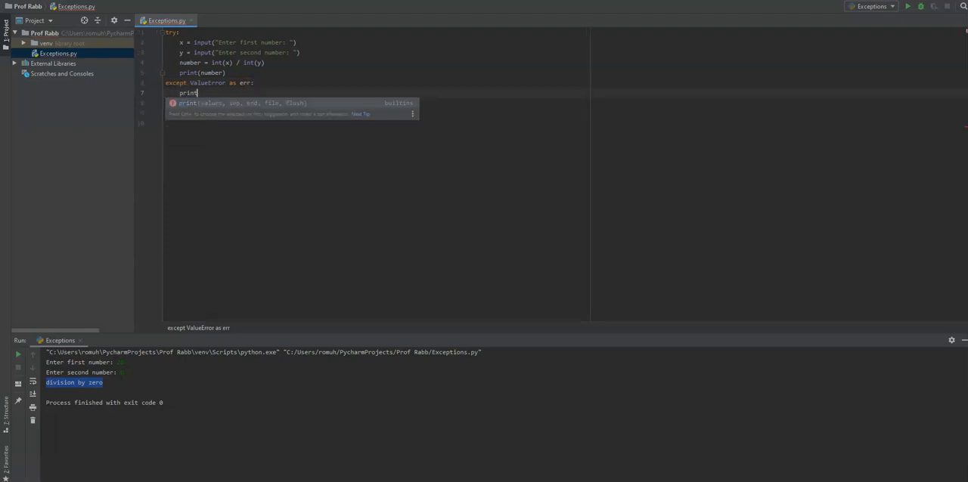
pyautogui.write('(err')
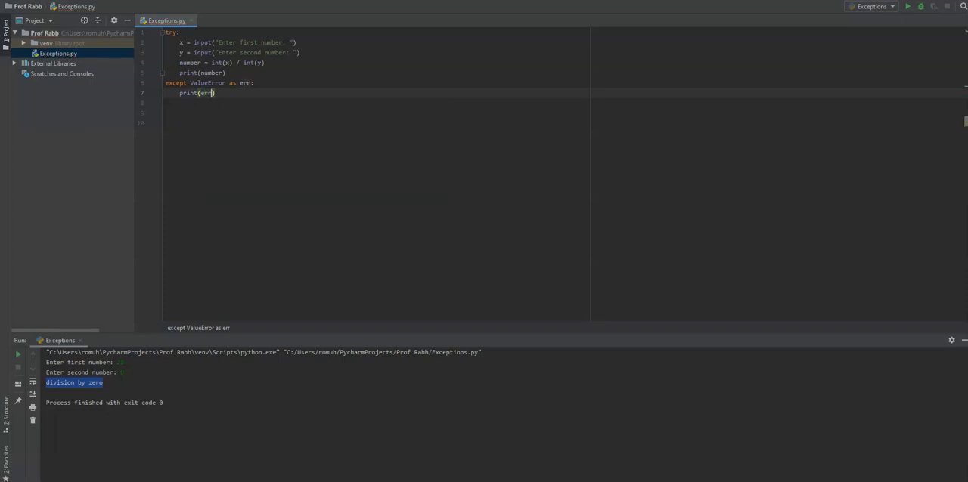